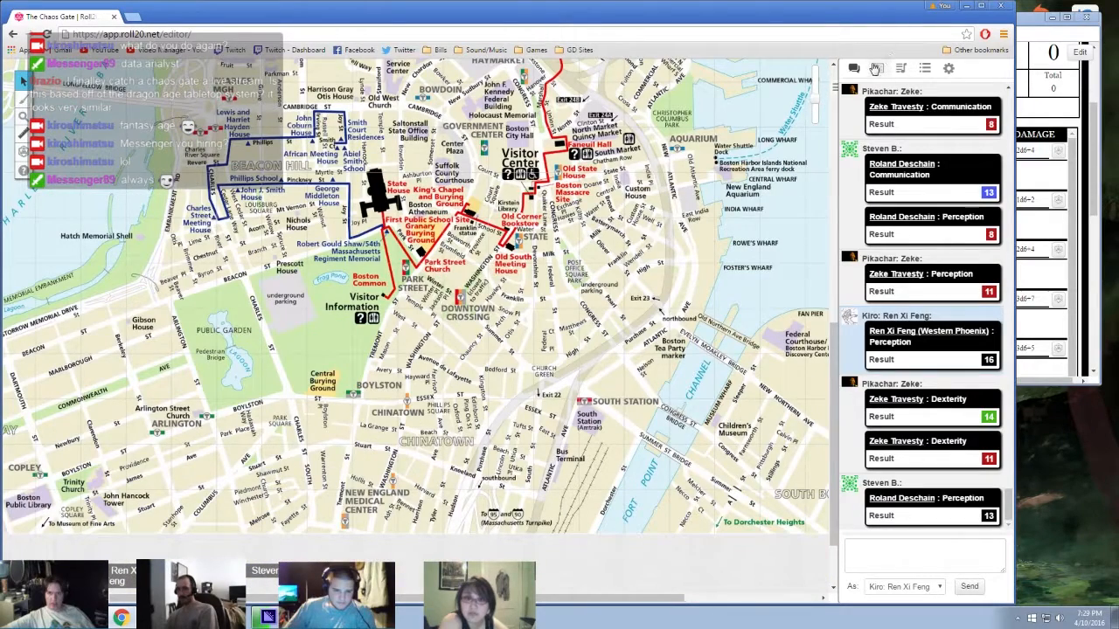
- Glance at the Journal's characters and handouts, then return to the chat of skill rolls
click(877, 68)
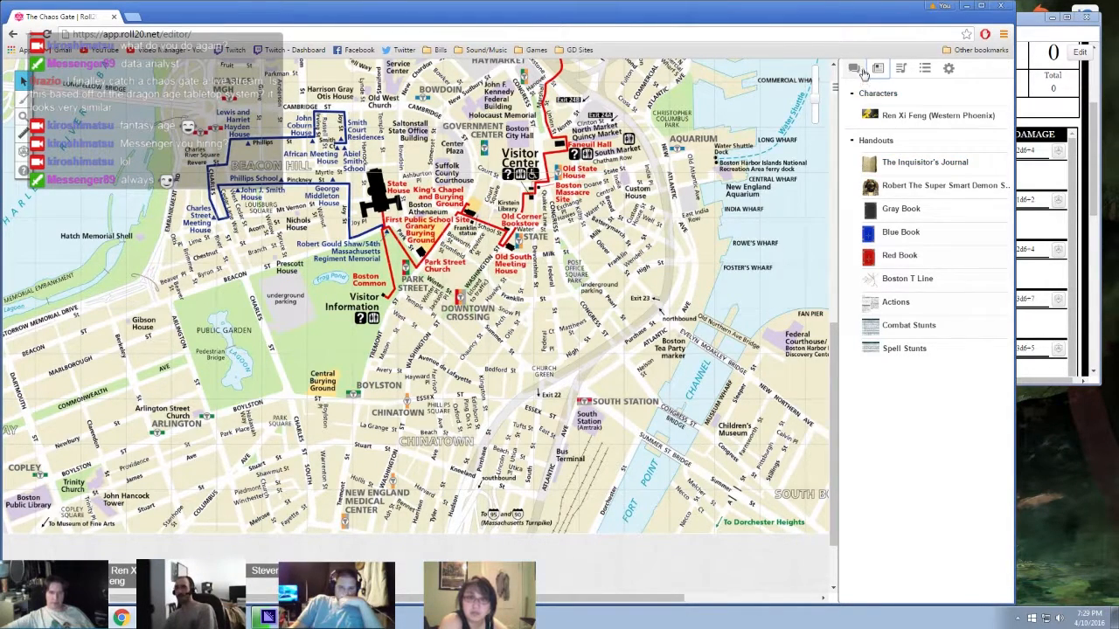
click(854, 69)
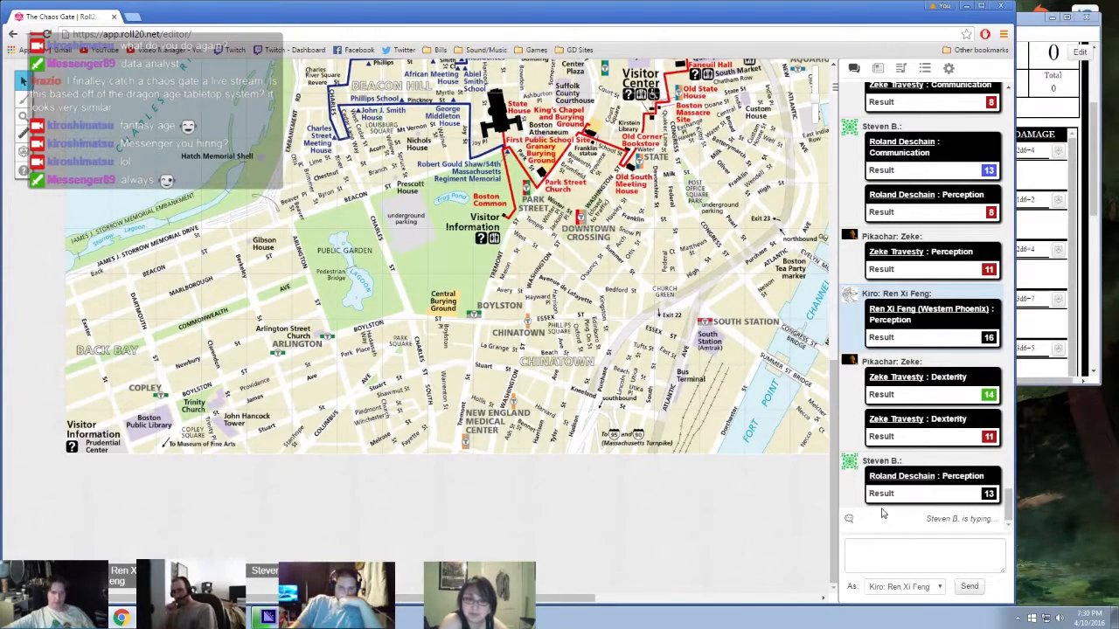
mouse_move(1031, 574)
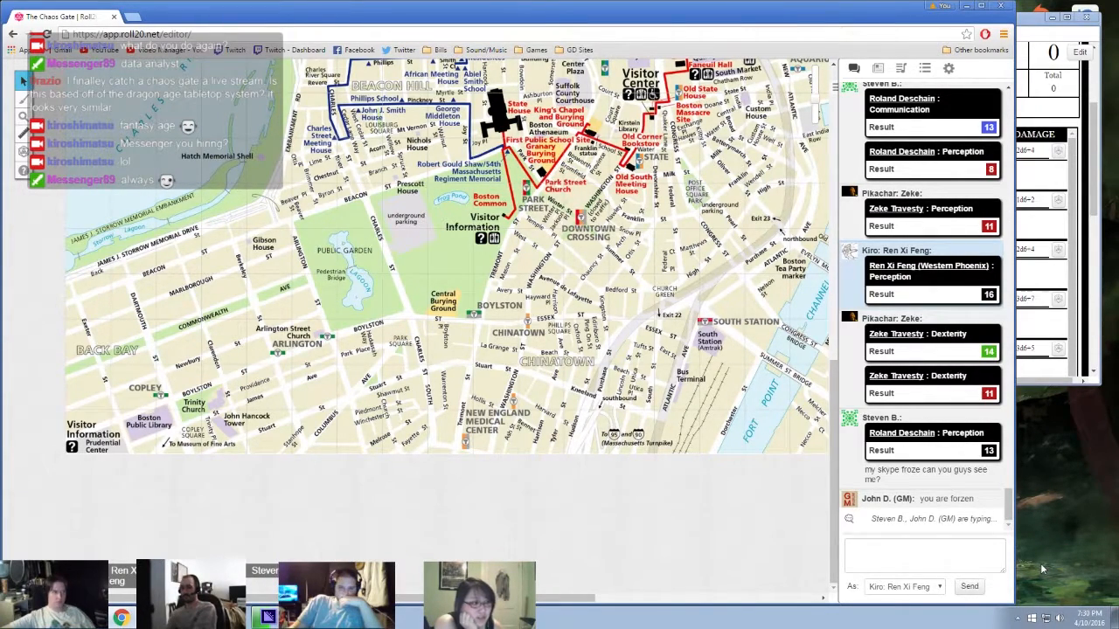
scroll(down, 3)
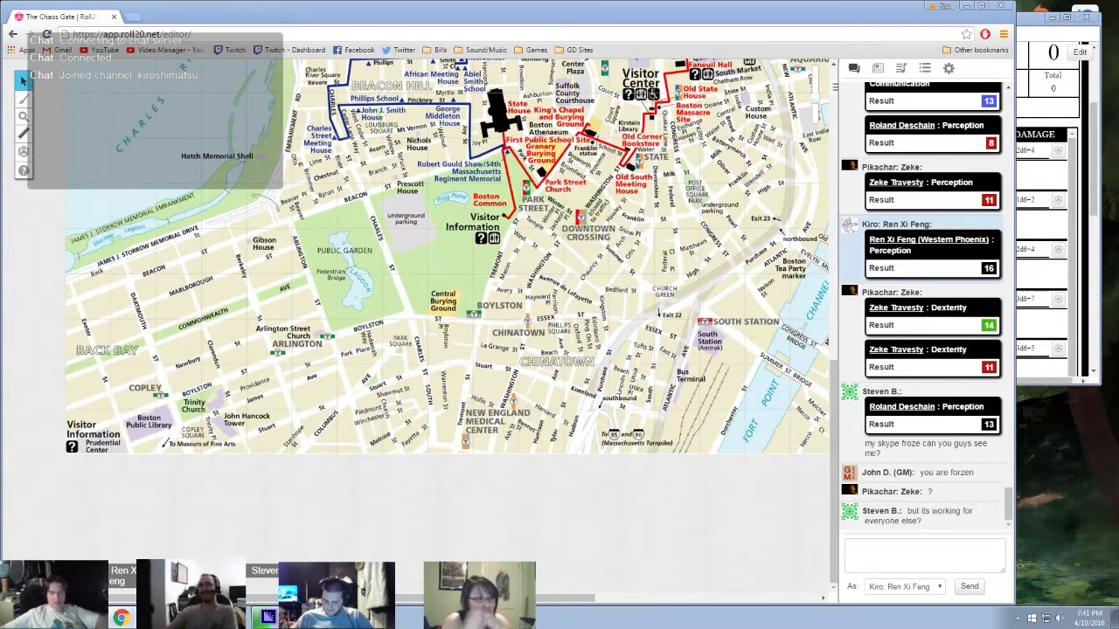
- Scroll down Ren Xi Feng's popout sheet toward the Weapon table
scroll(down, 3)
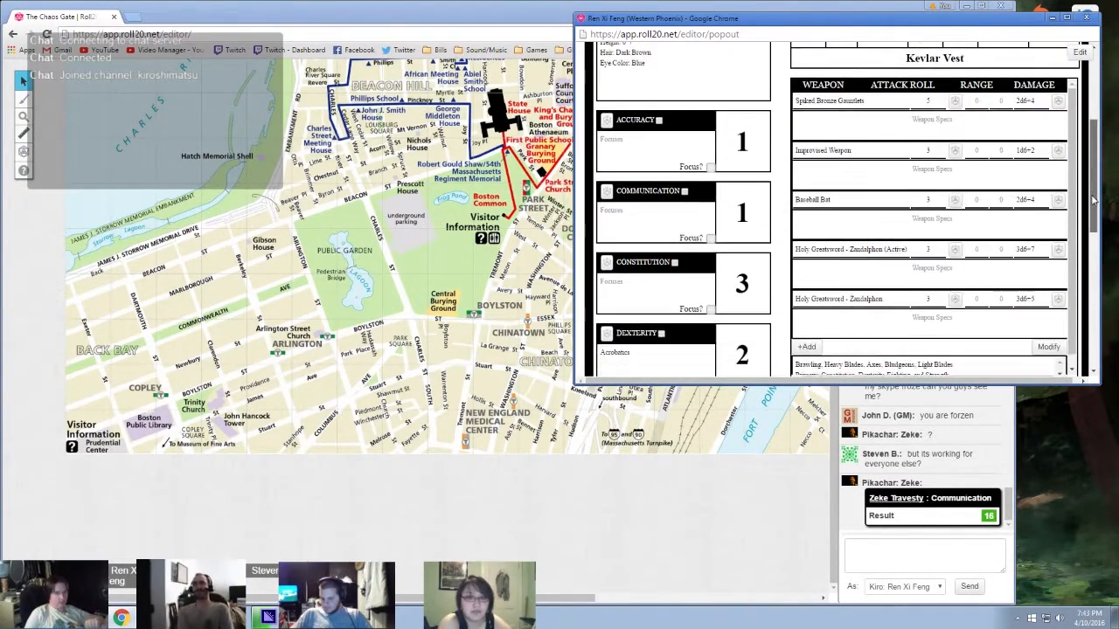
- Scroll past languages, equipment, Fighting 3 and weapon groups to the weapons table headings
scroll(down, 3)
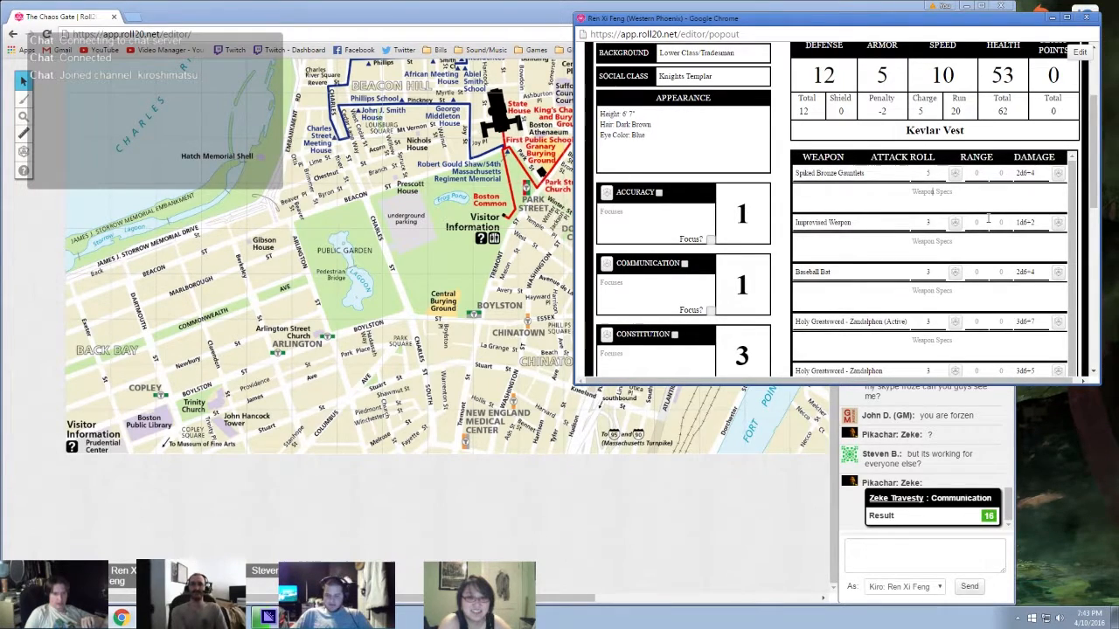
scroll(down, 3)
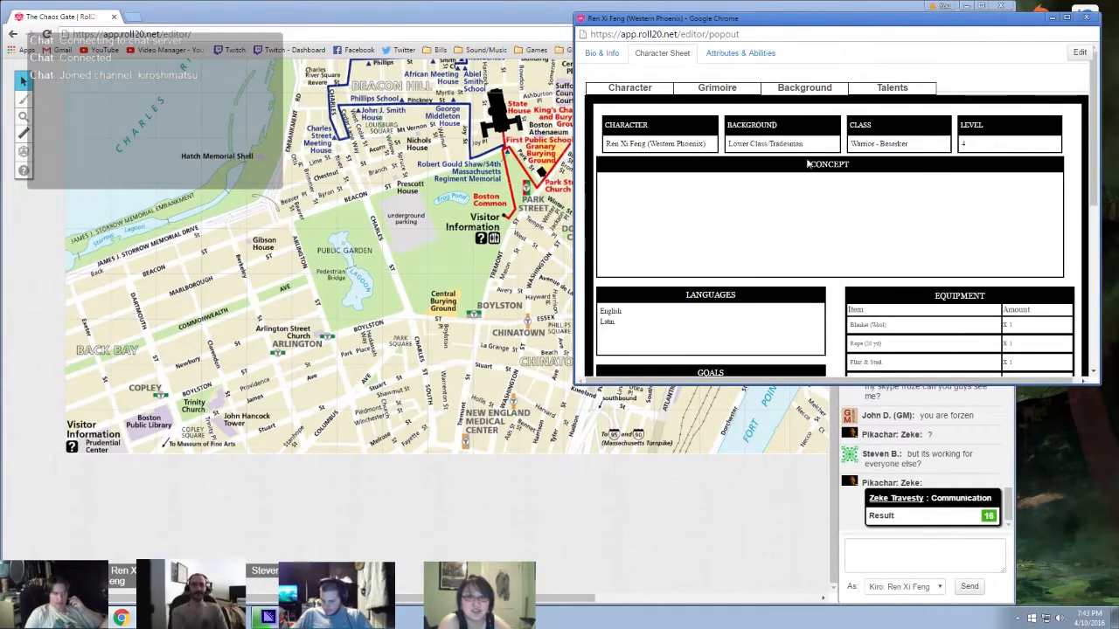
scroll(down, 3)
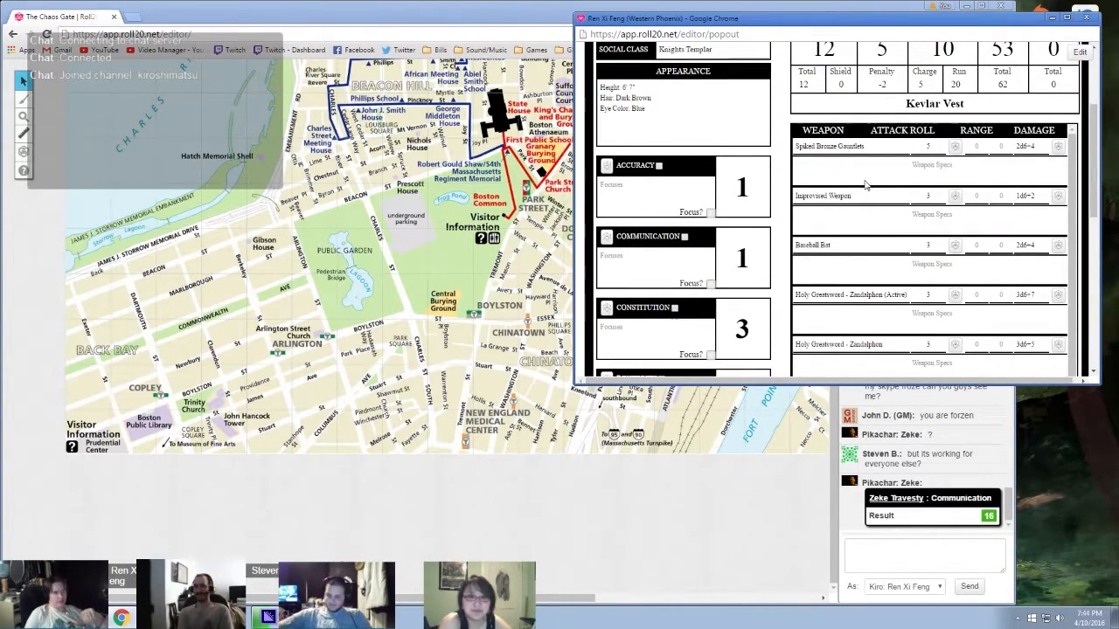
scroll(down, 3)
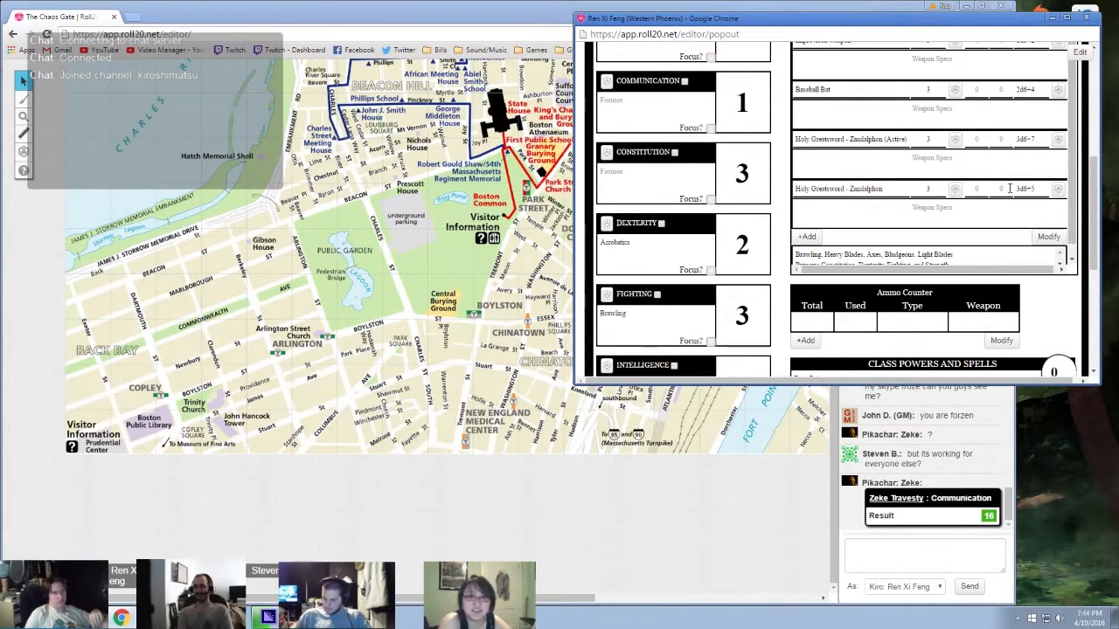
scroll(down, 3)
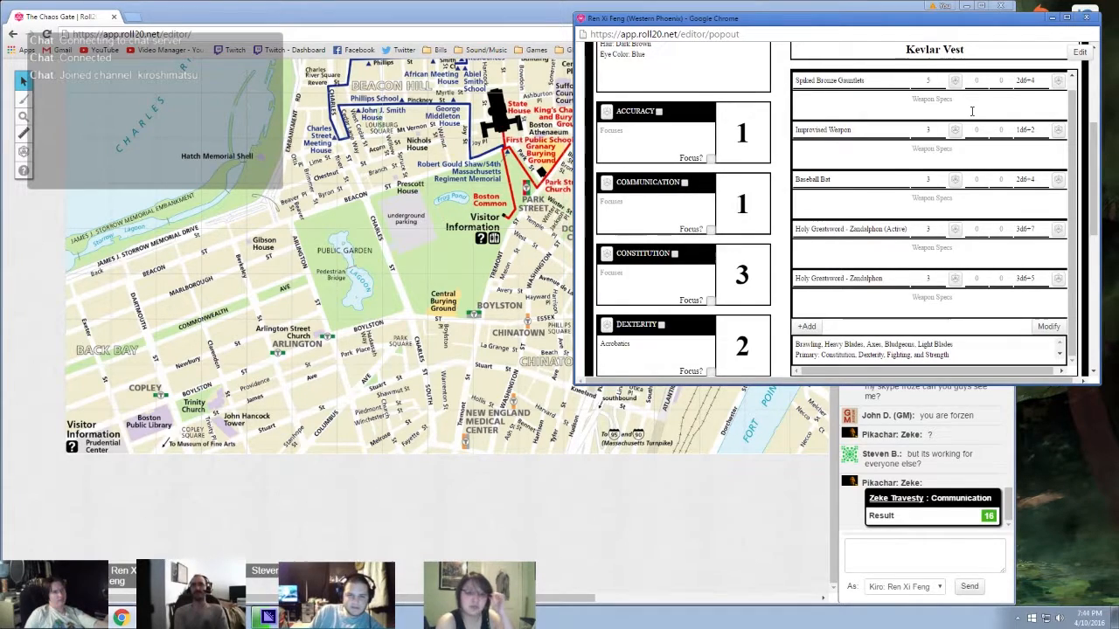
mouse_move(1043, 221)
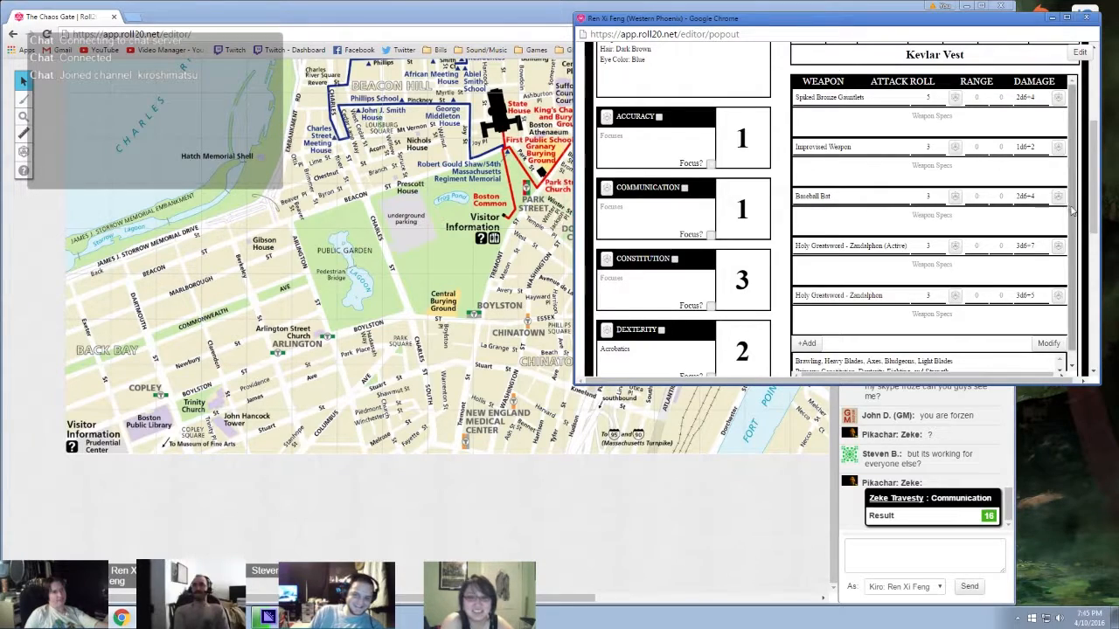
- Scroll the sheet back to its header showing Defense 12, Health 53 and Kevlar Vest
scroll(down, 3)
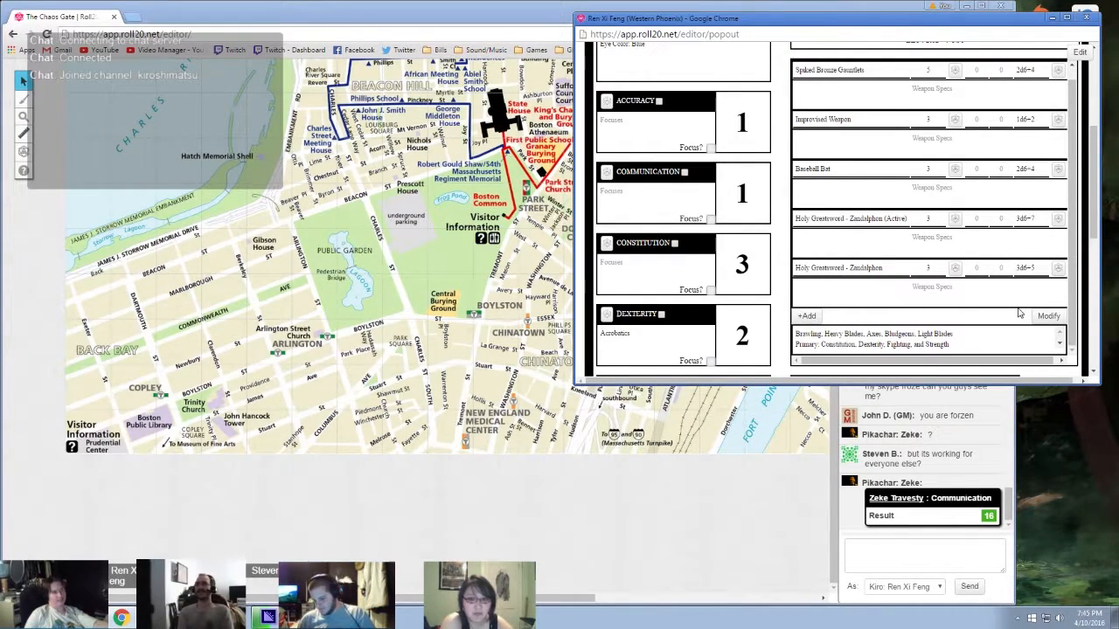
scroll(down, 3)
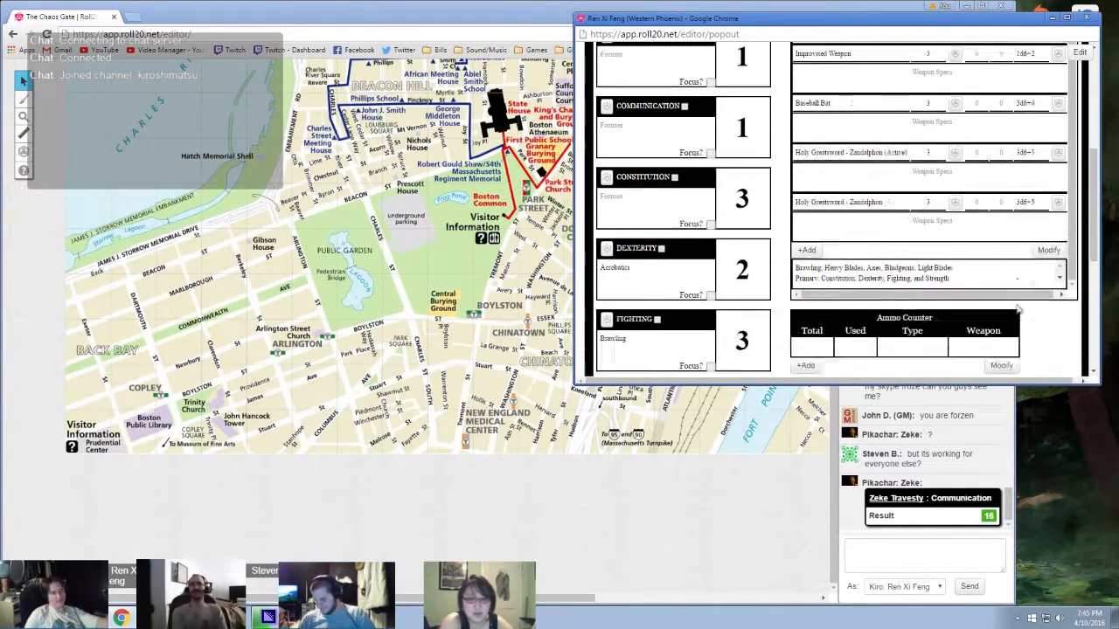
scroll(down, 3)
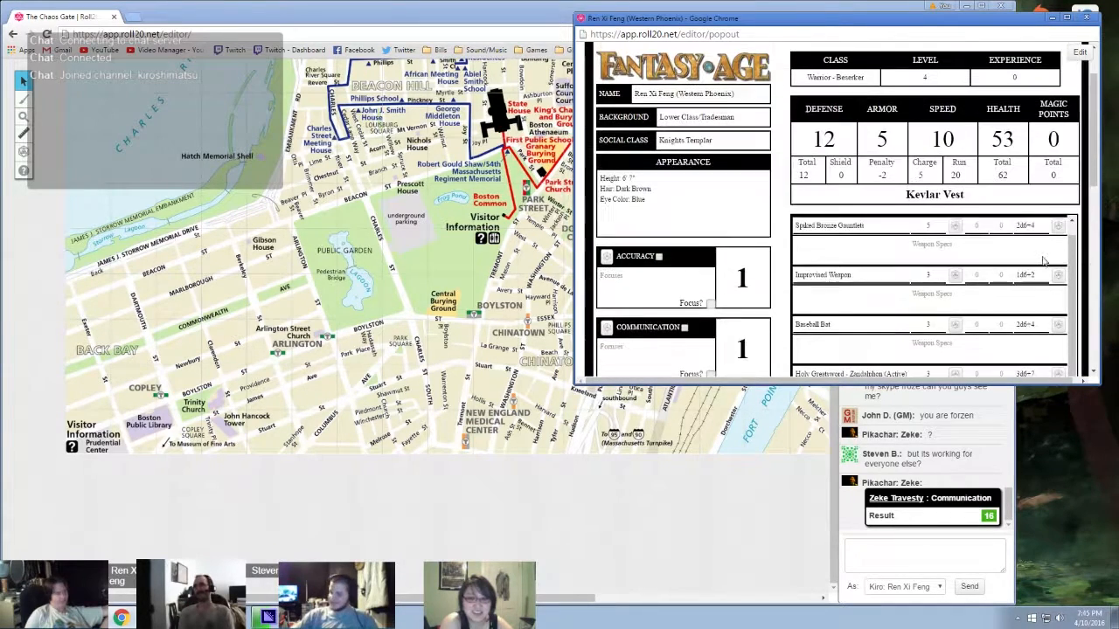
- Scroll to the full weapon list with Attack Roll, Range and Damage headings
scroll(down, 3)
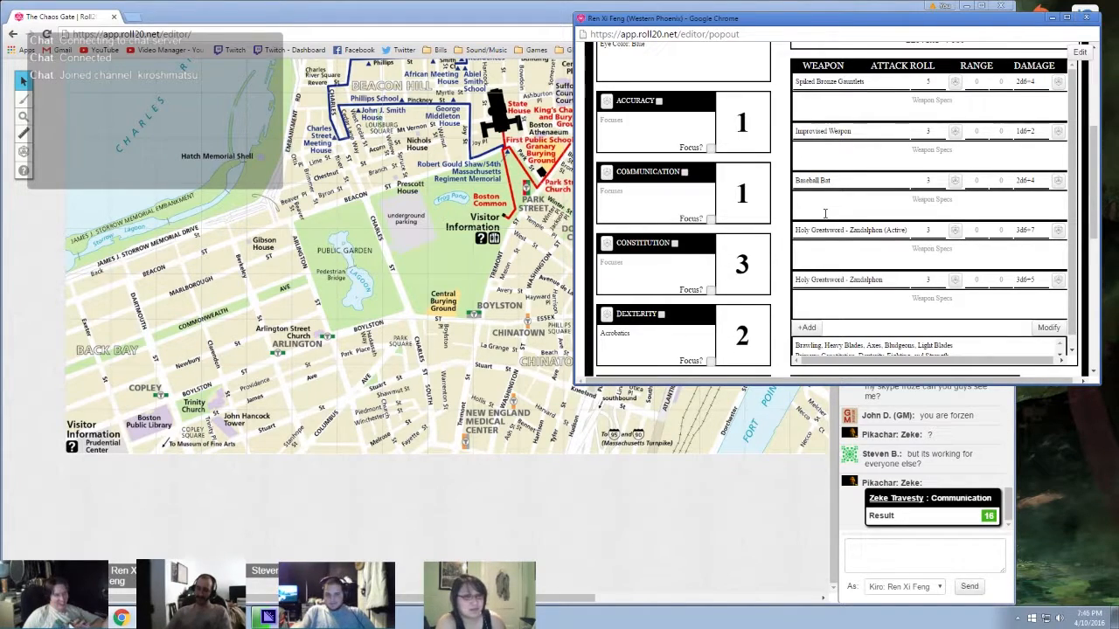
mouse_move(856, 296)
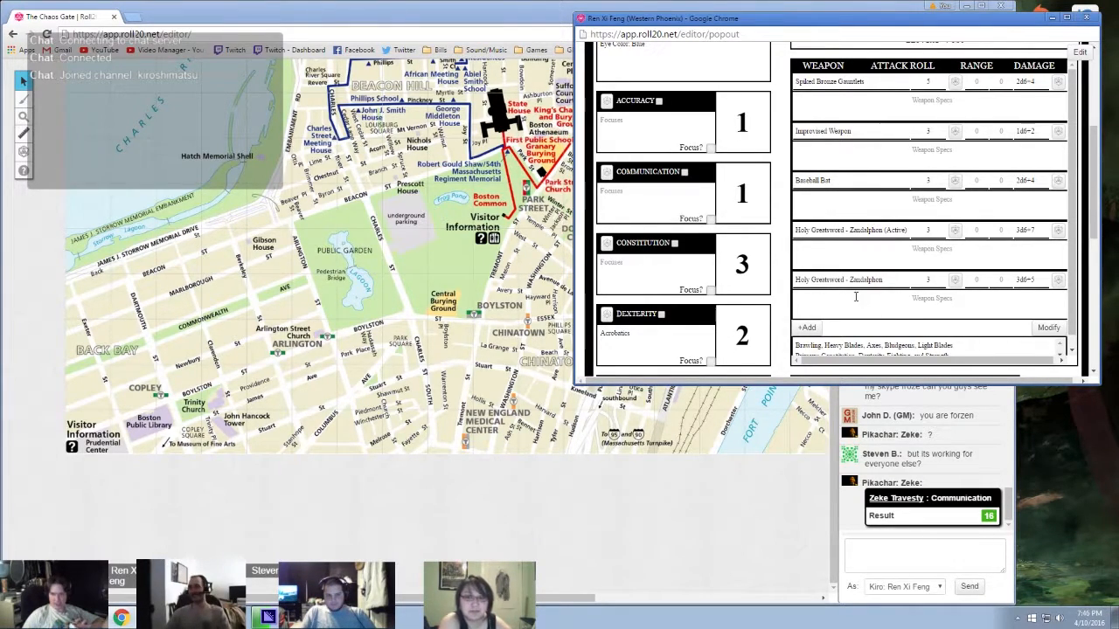